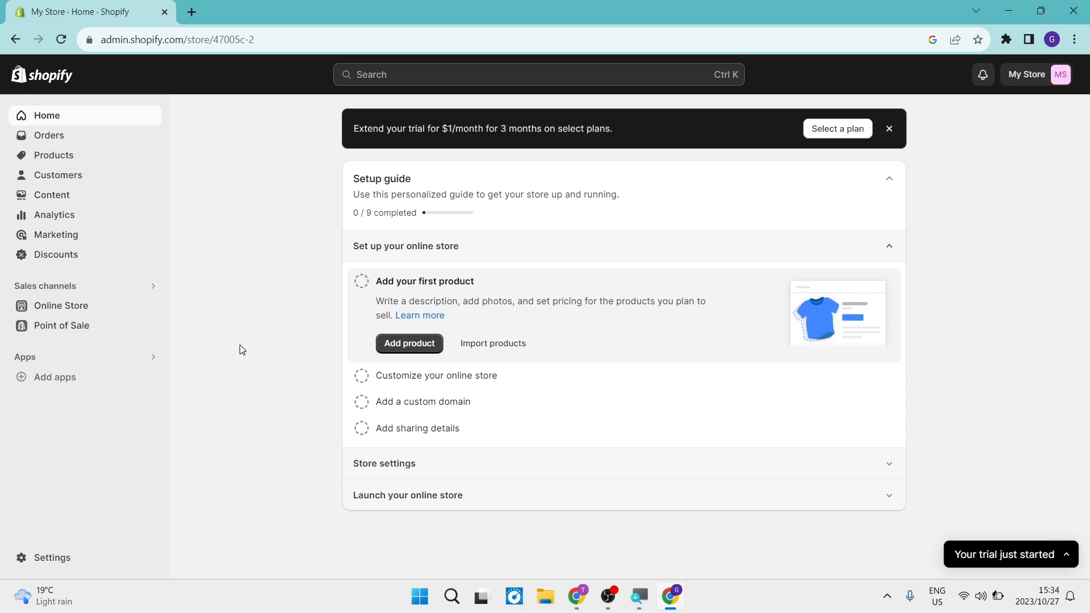
mouse_move(268, 218)
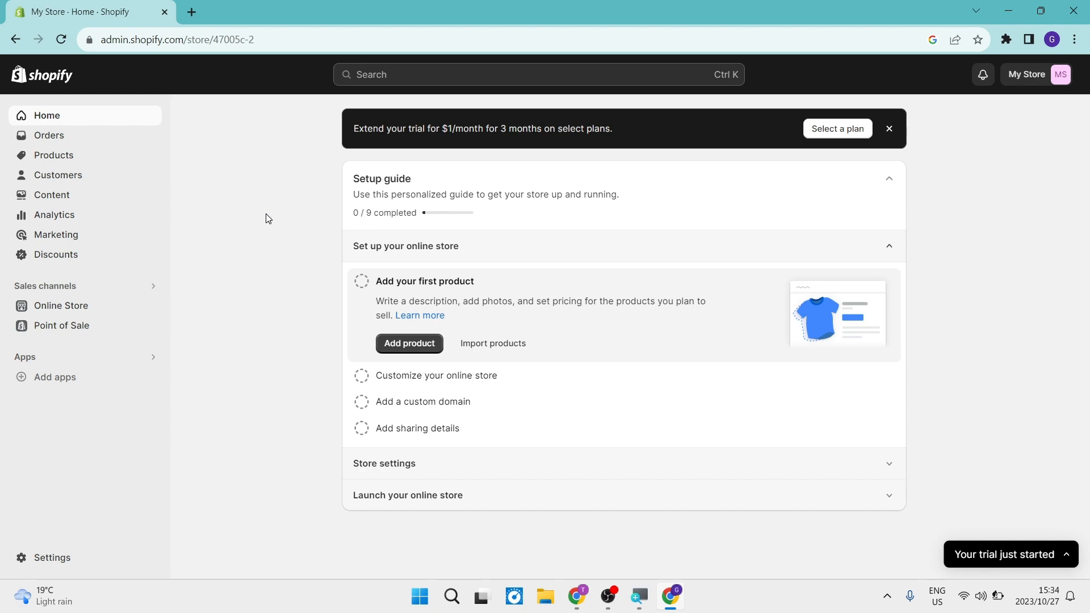
mouse_move(50, 135)
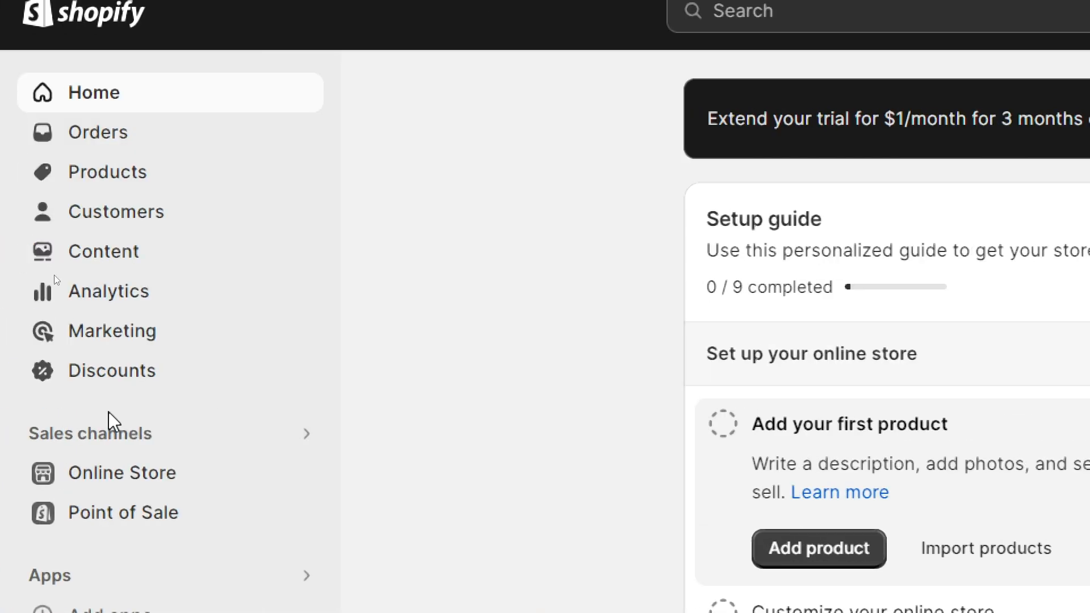
- Open Settings from the sidebar to reach the store details page
scroll(down, 3)
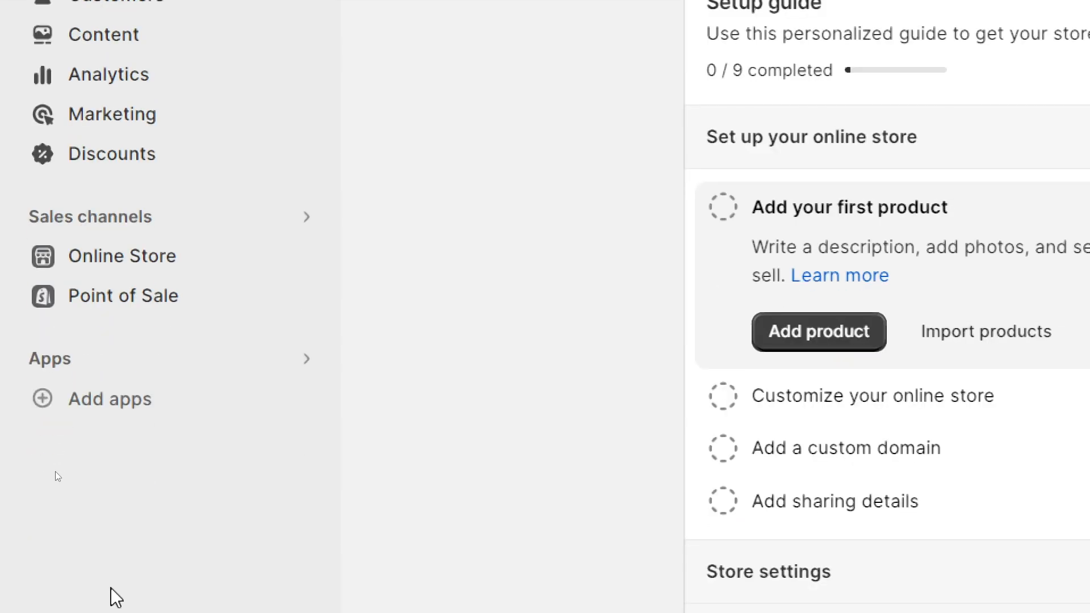
scroll(down, 3)
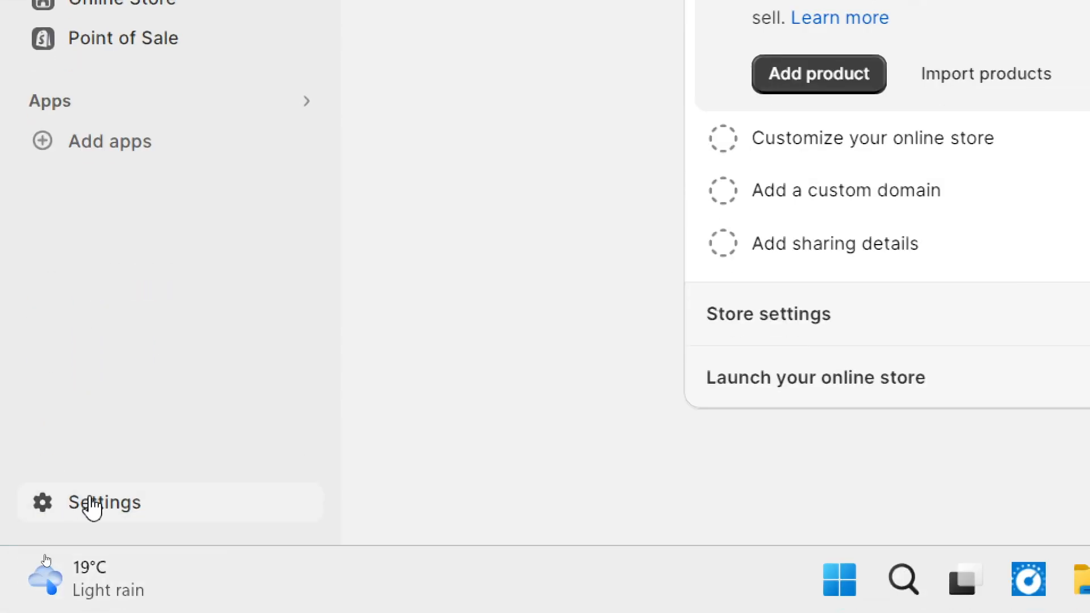
click(105, 502)
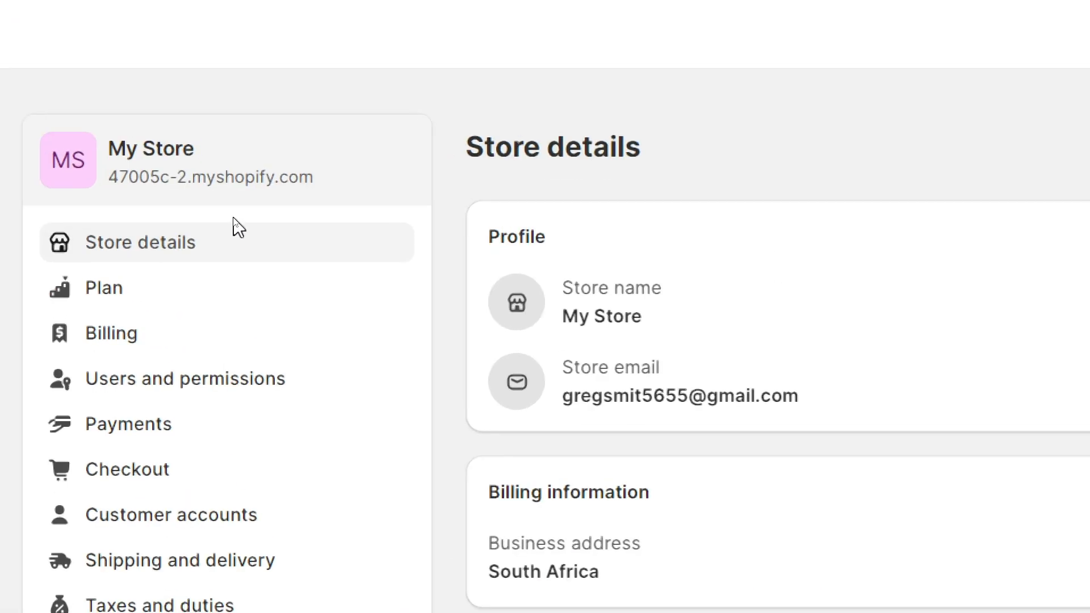
mouse_move(216, 560)
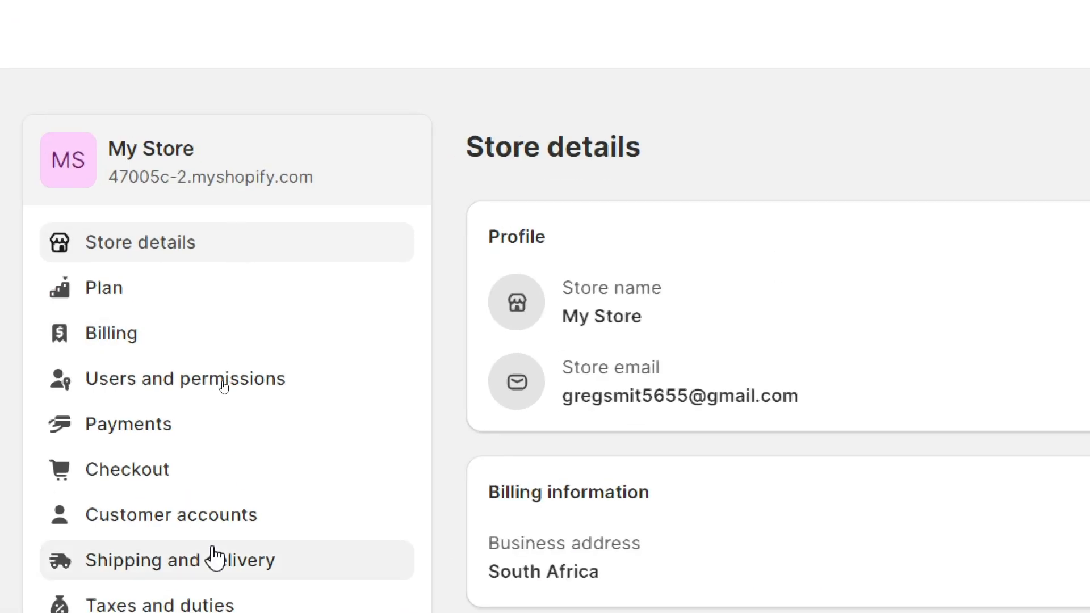
scroll(down, 3)
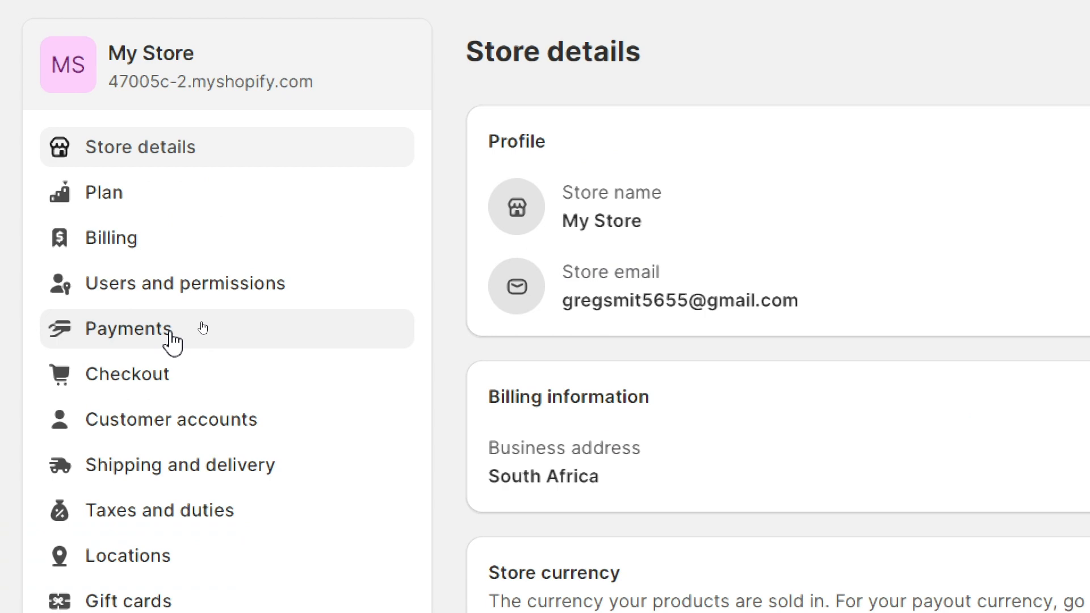
- Open Payments settings, where PayPal is listed as Inactive
click(128, 328)
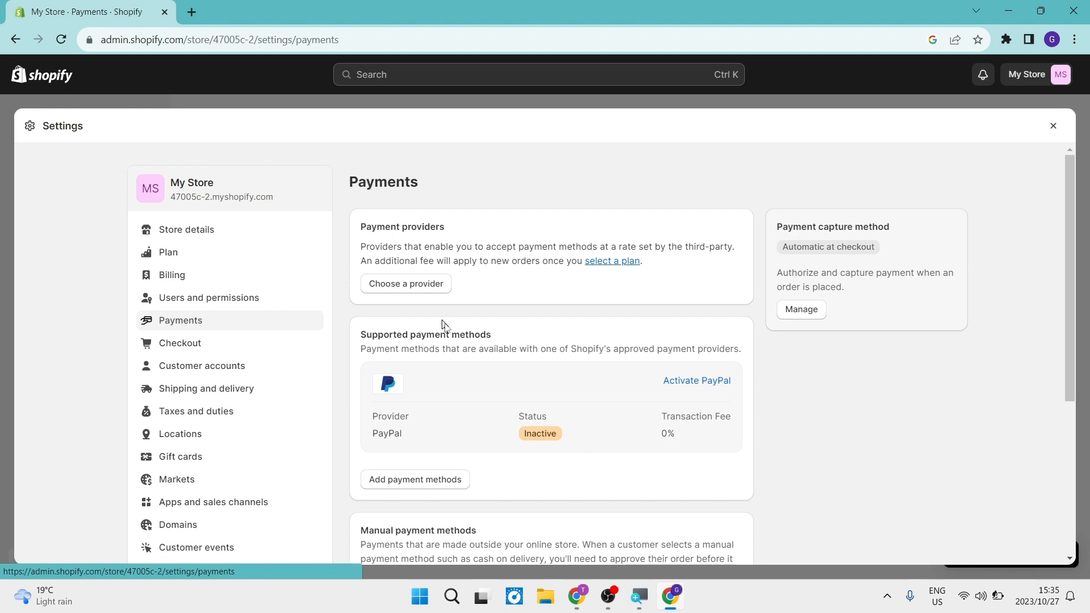
scroll(down, 3)
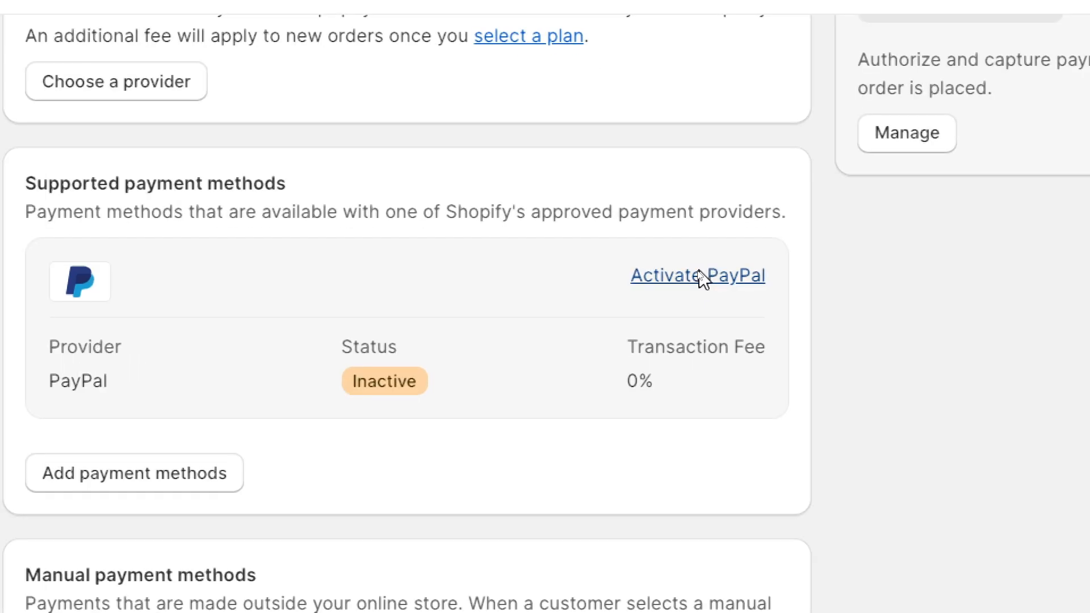
- Activate PayPal Express Checkout, reaching PayPal's business account requirement page
click(696, 275)
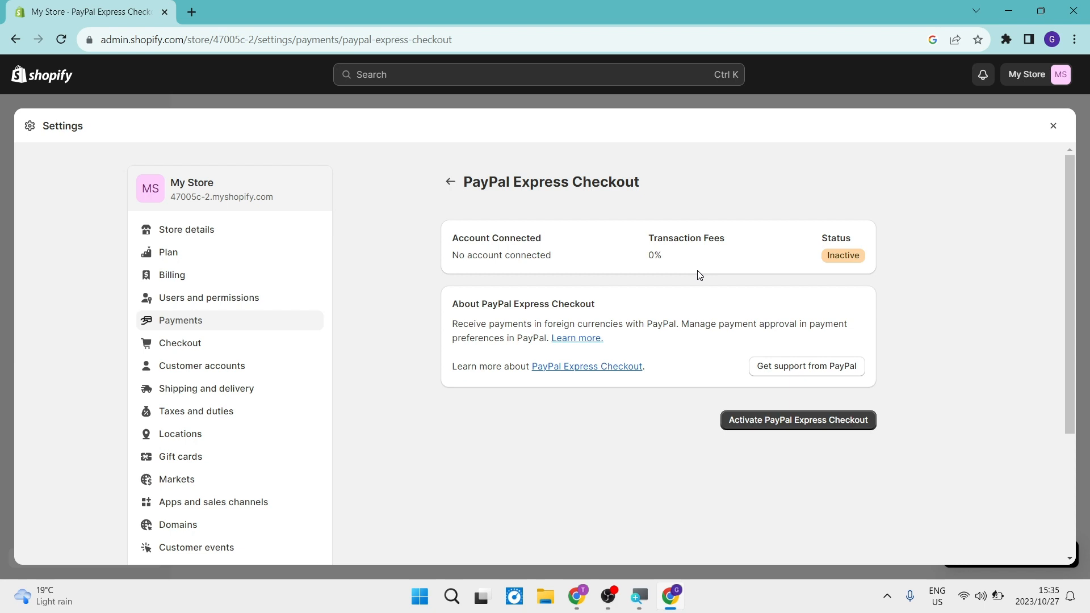
mouse_move(577, 338)
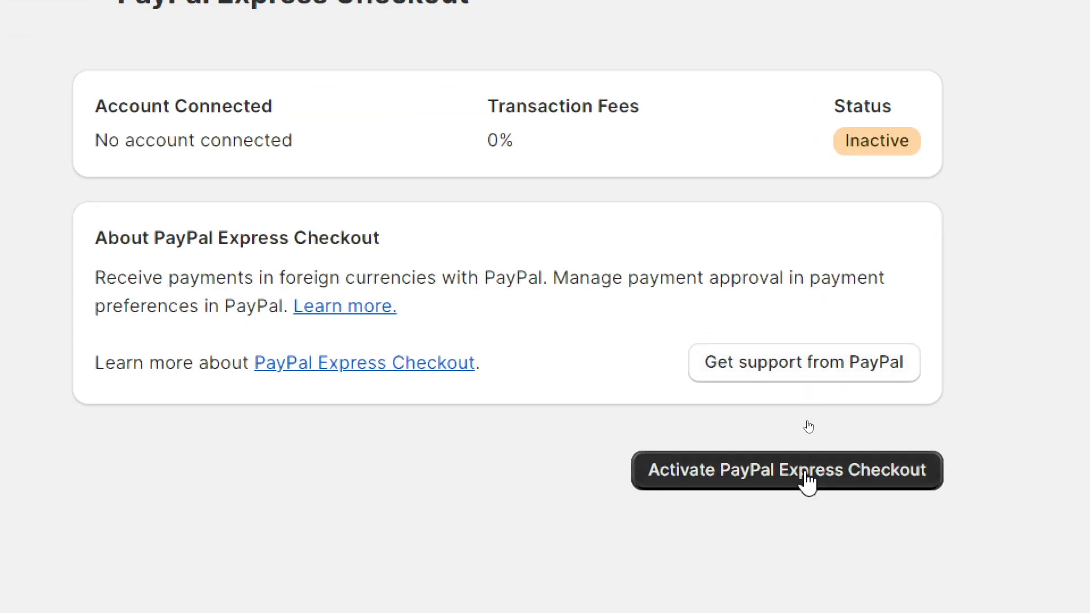
click(786, 470)
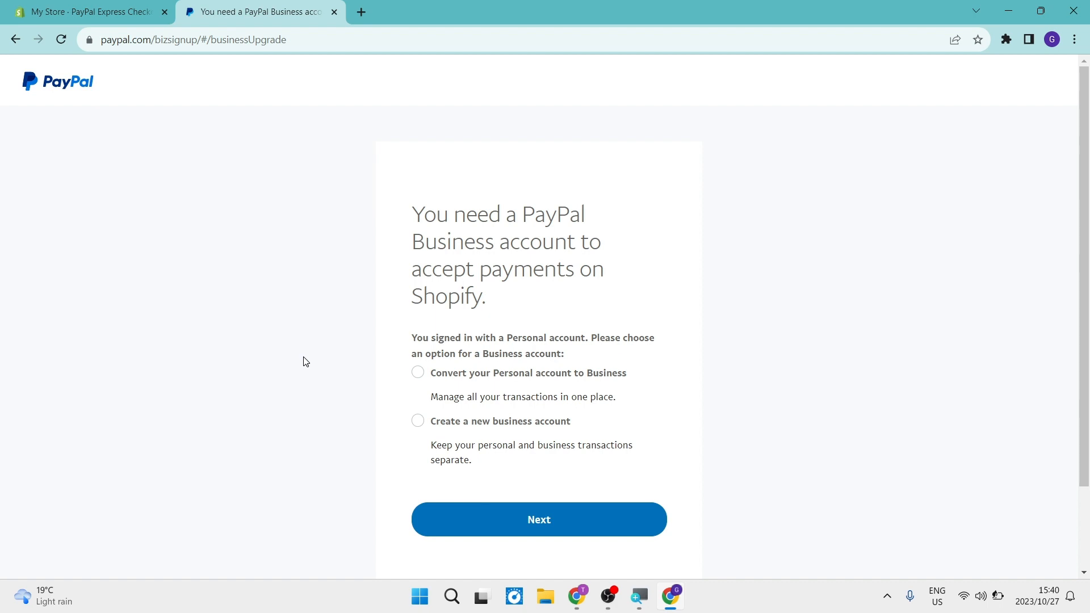
mouse_move(400, 378)
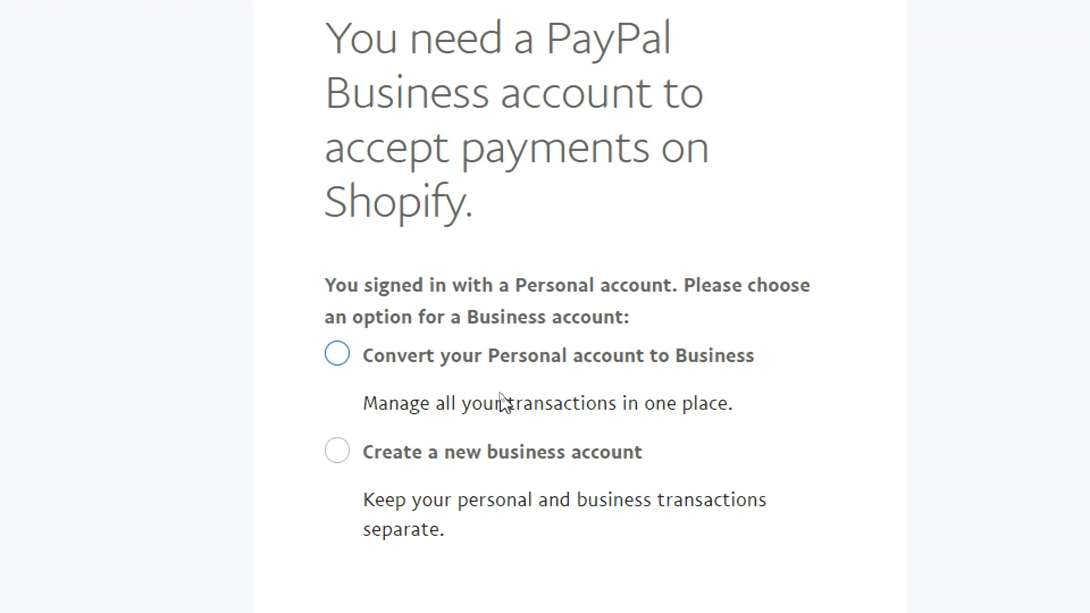
mouse_move(250, 381)
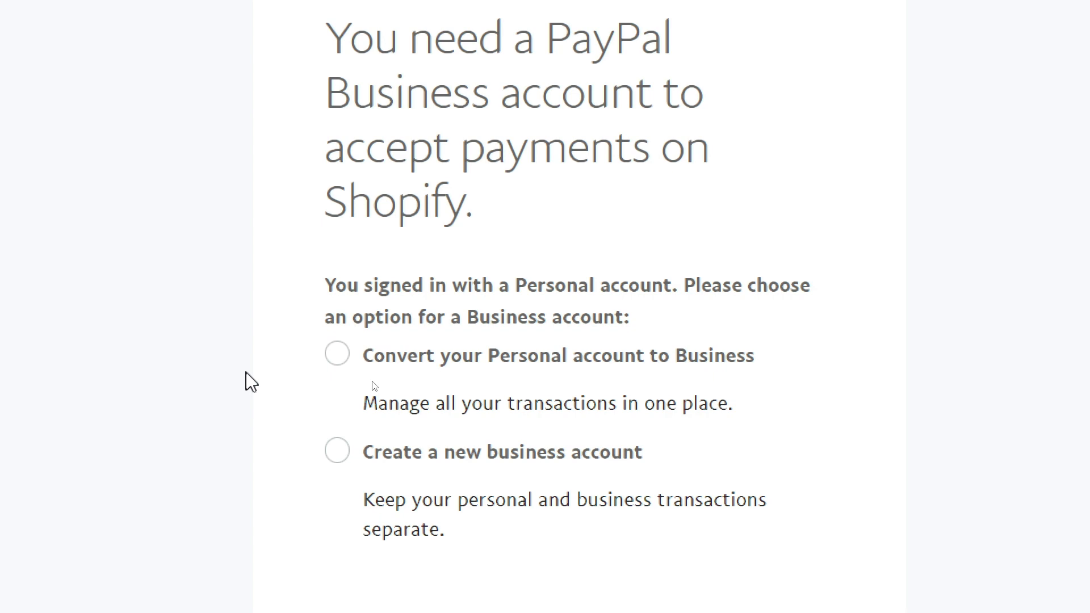
- Choose 'Convert your Personal account to Business' and submit with Next
click(338, 353)
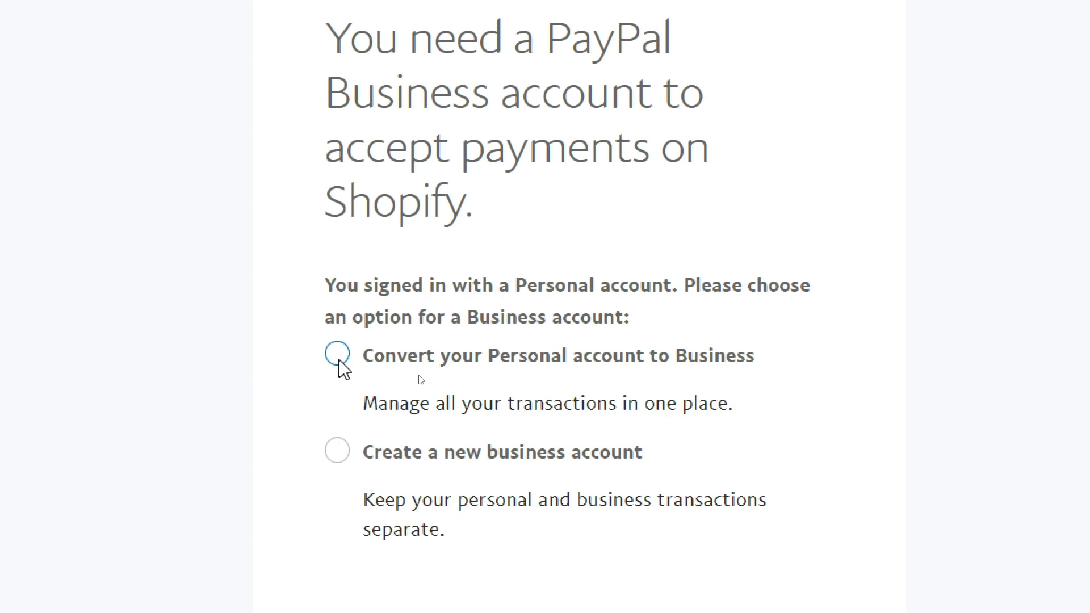
click(337, 354)
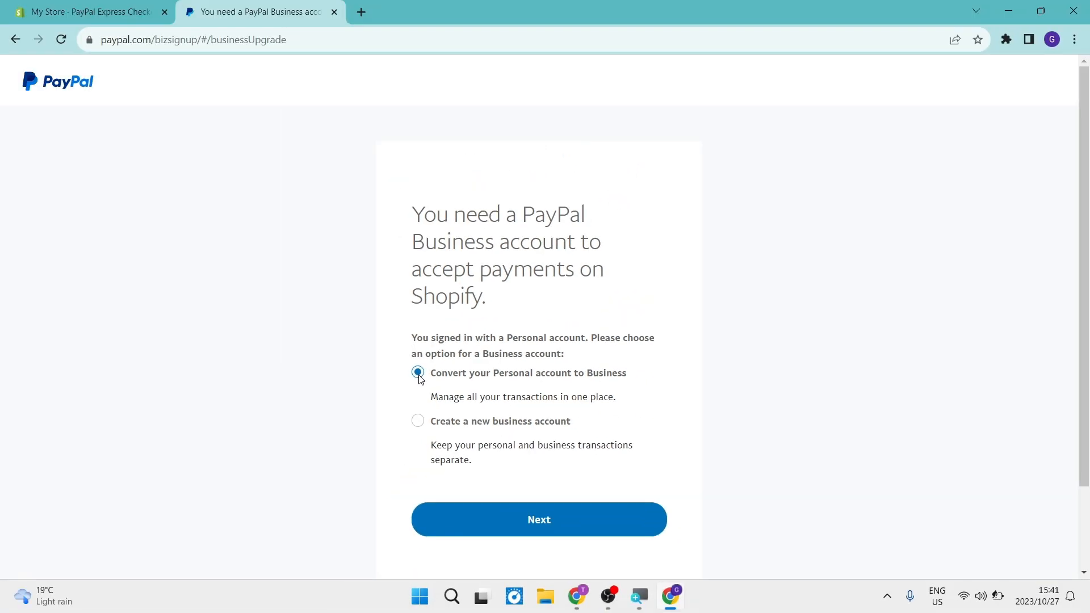
mouse_move(539, 519)
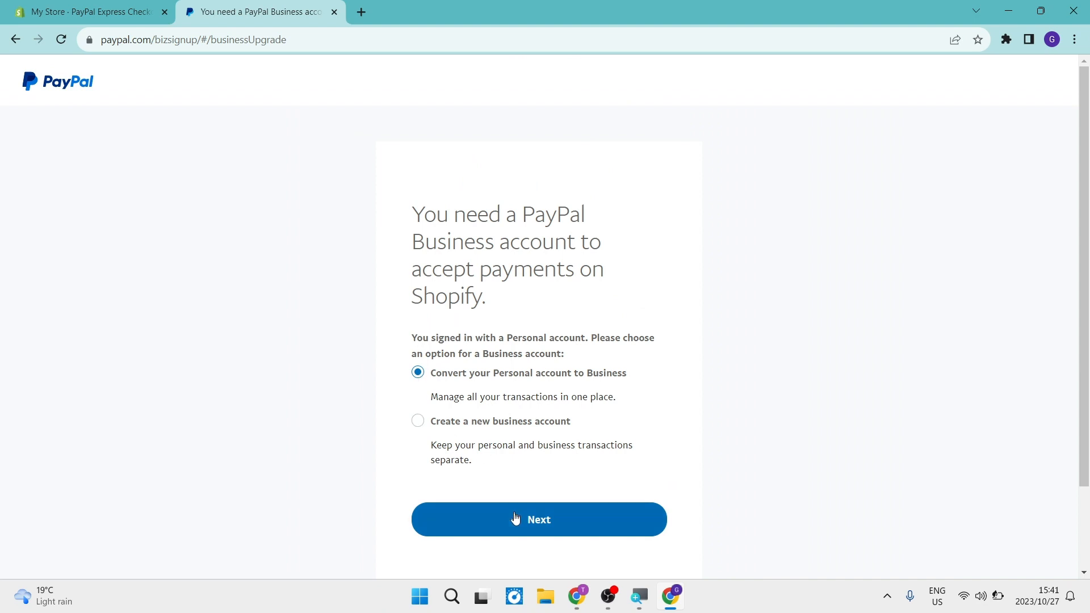
click(538, 519)
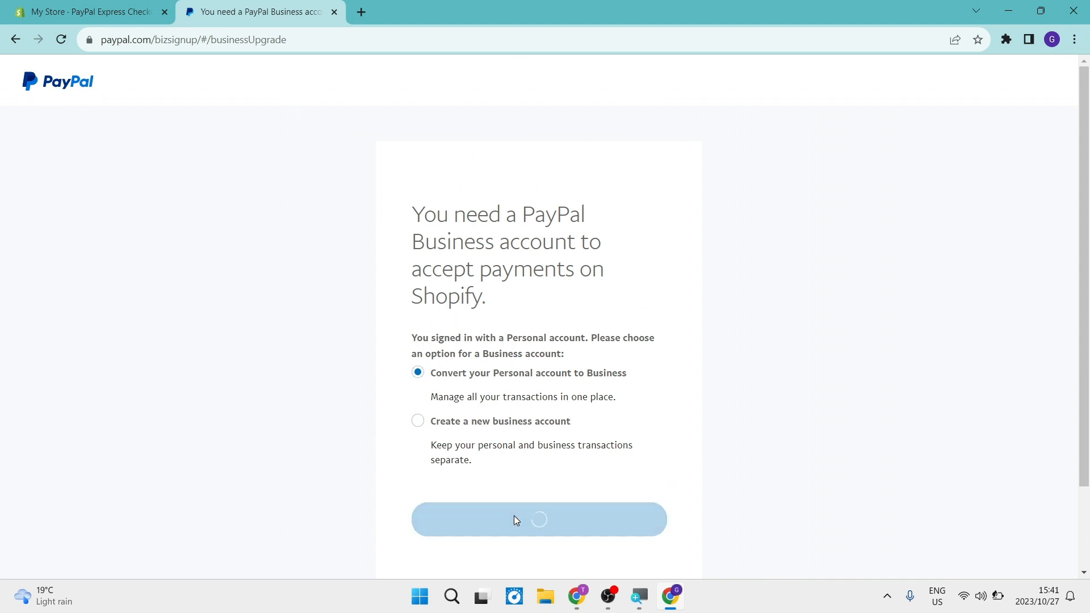
click(538, 519)
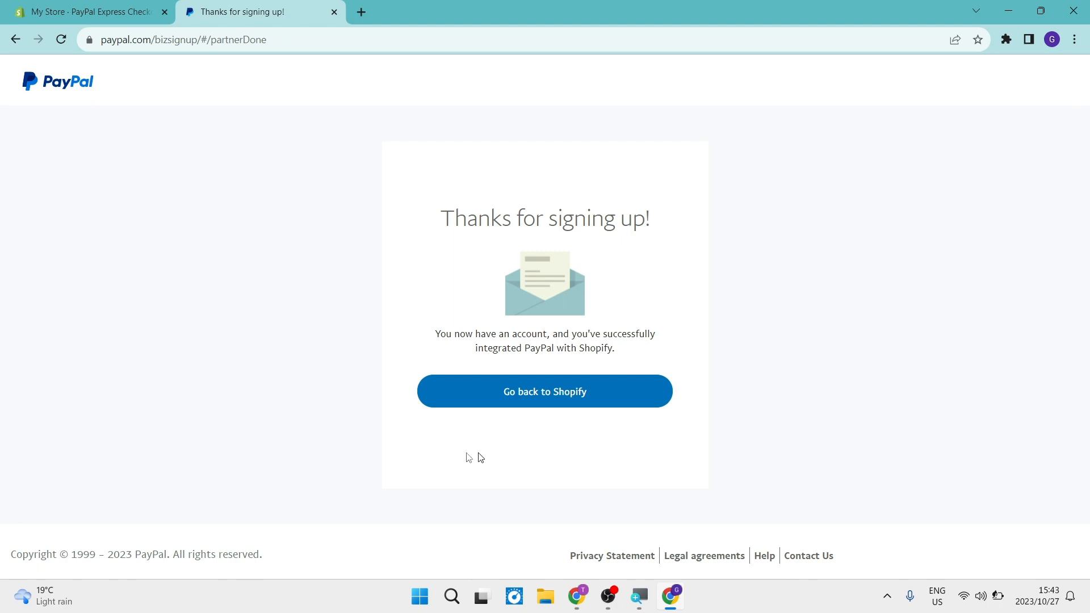
mouse_move(546, 308)
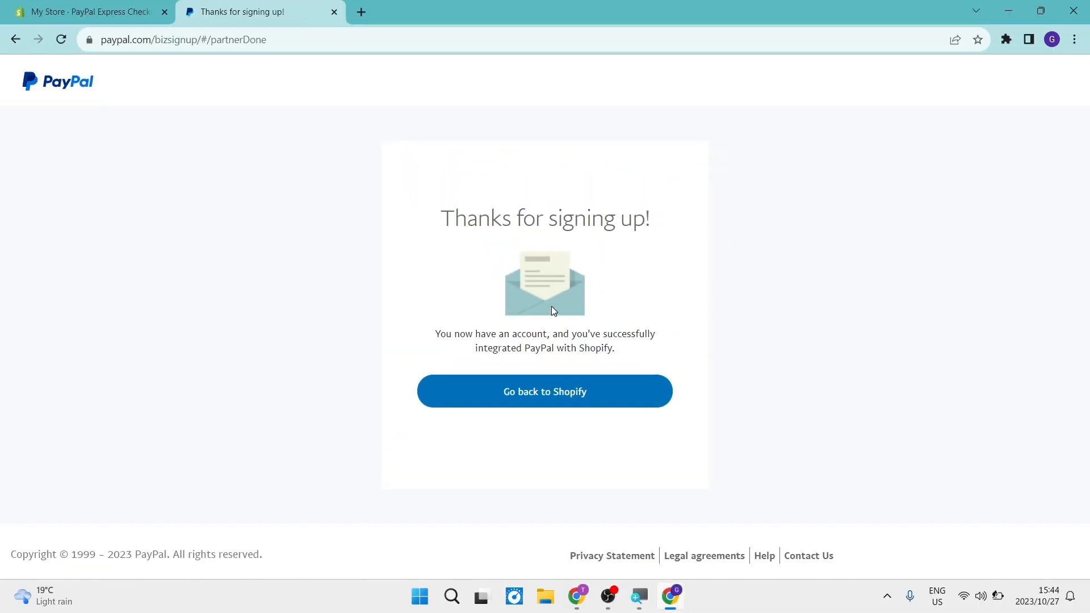
mouse_move(545, 391)
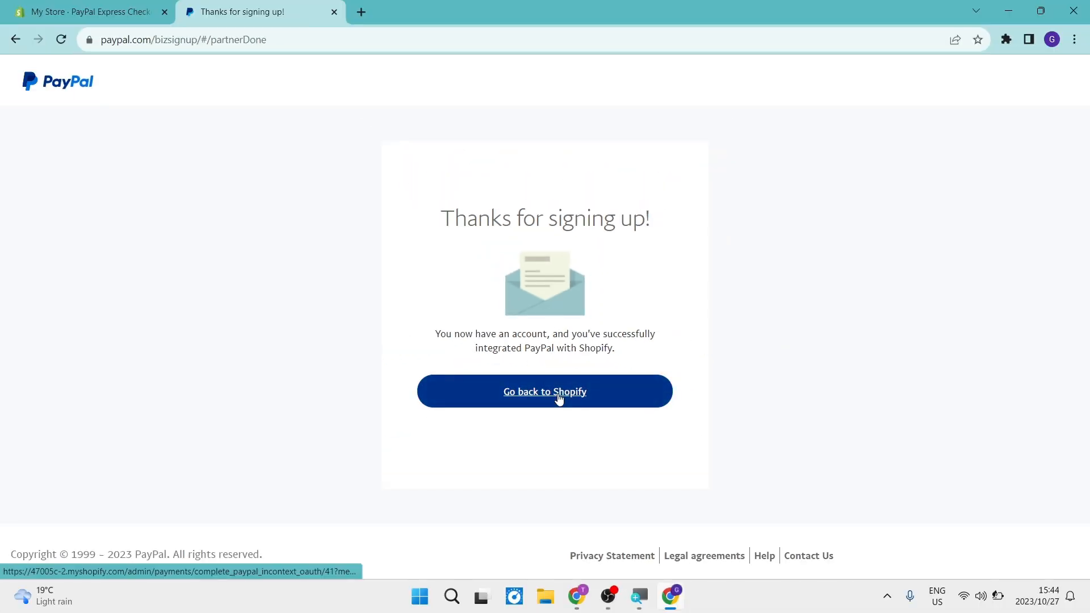
- Go back to Shopify, where PayPal now shows Active with 0% fee
click(545, 391)
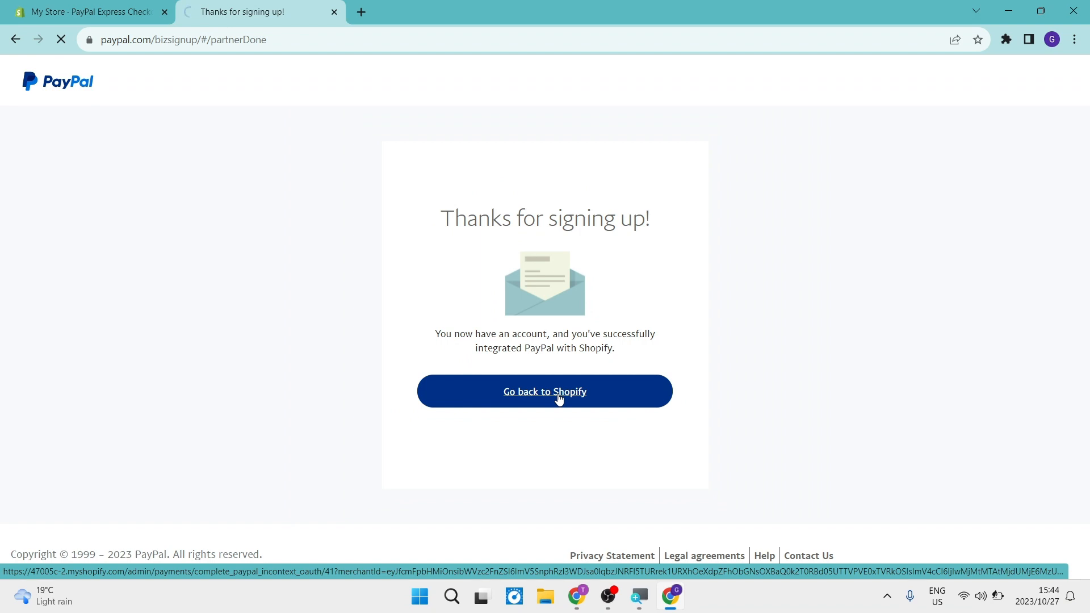
click(545, 391)
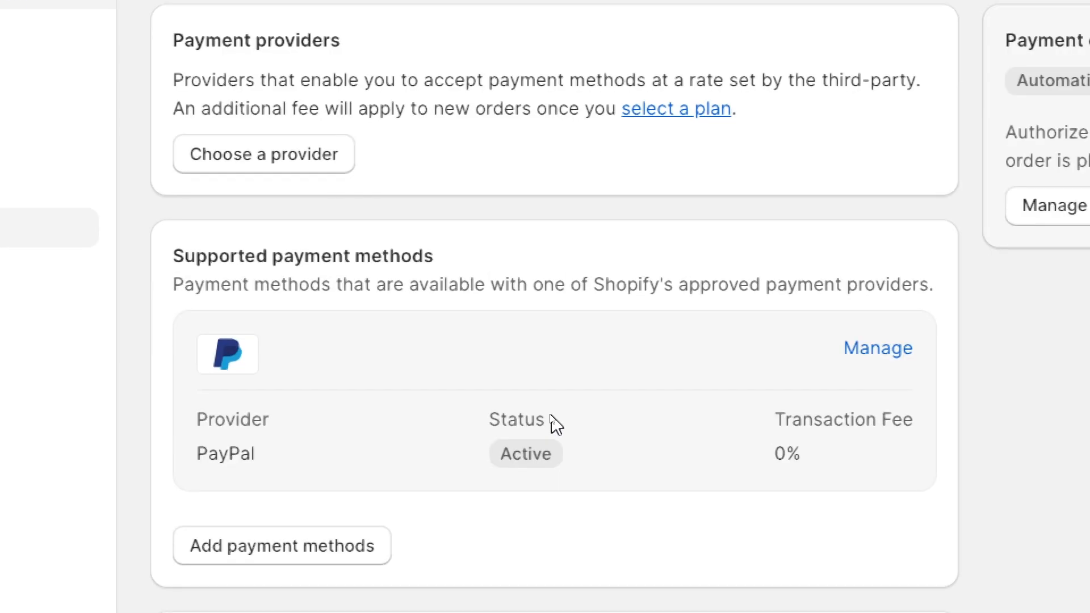
mouse_move(193, 431)
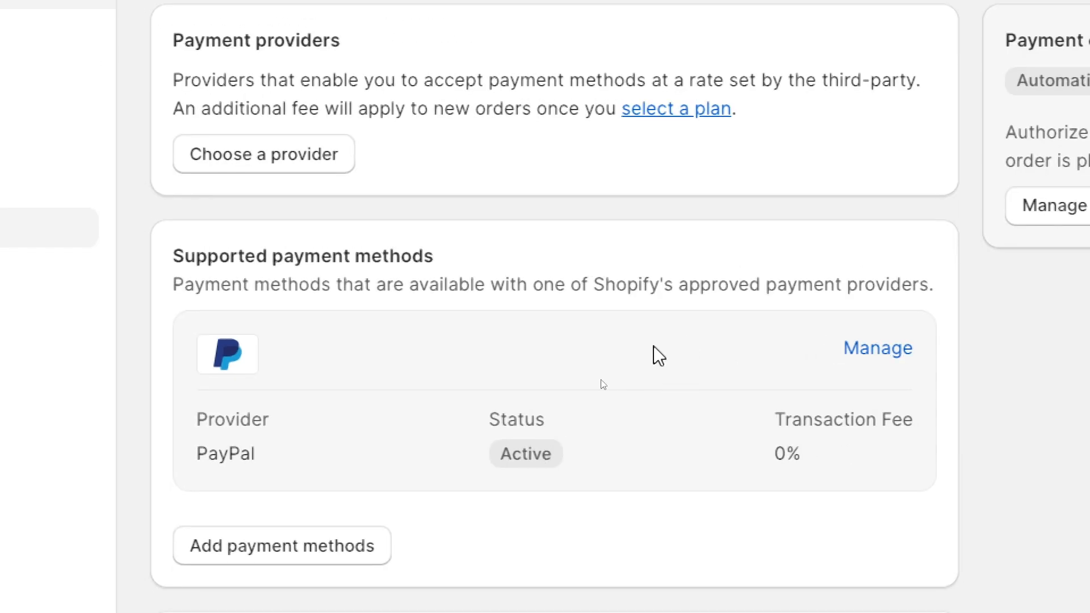
mouse_move(878, 347)
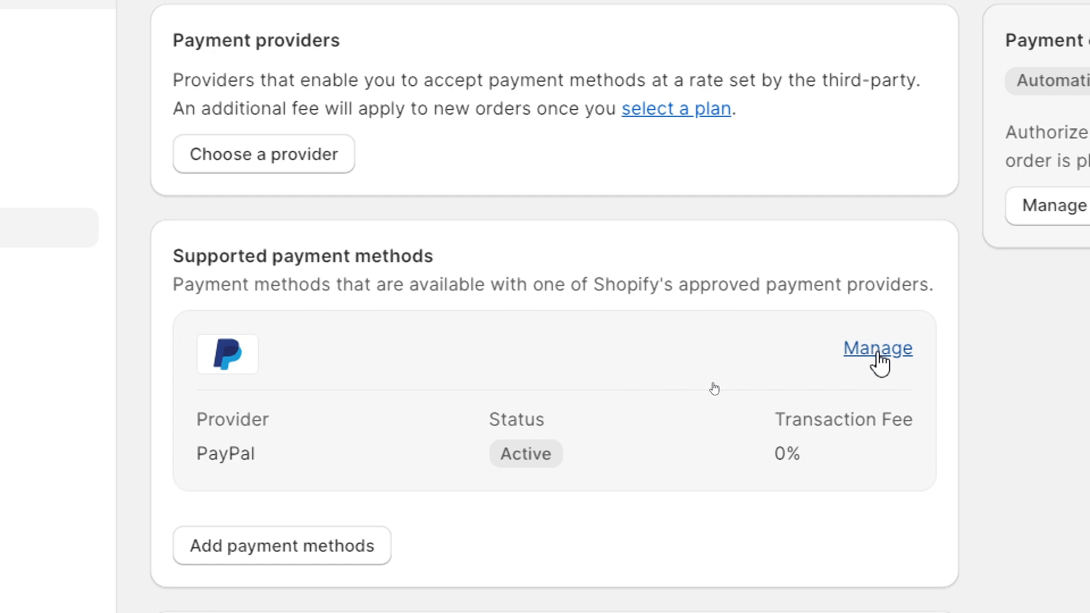
mouse_move(388, 388)
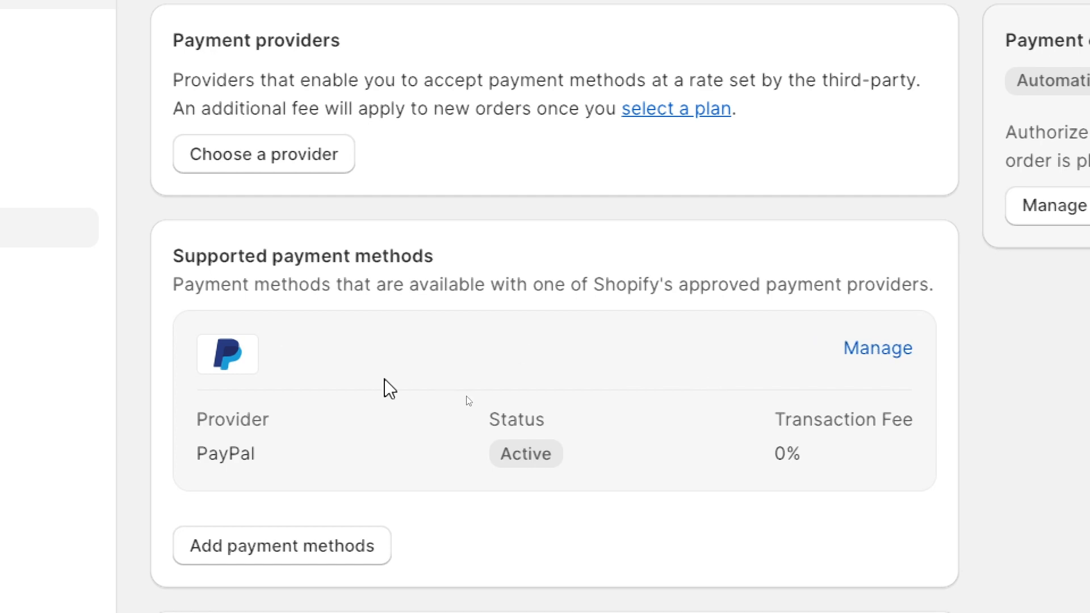